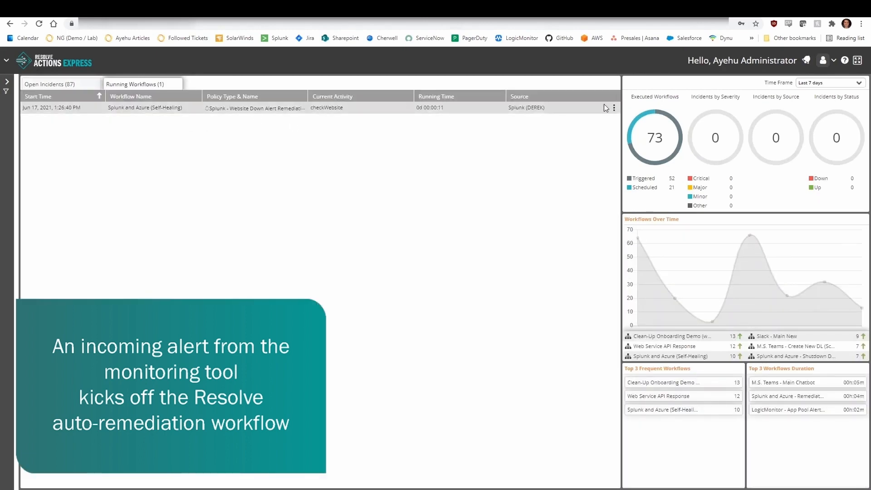
Open the running Splunk and Azure self-healing workflow in the Audit Trail from its row menu.
left_click(614, 108)
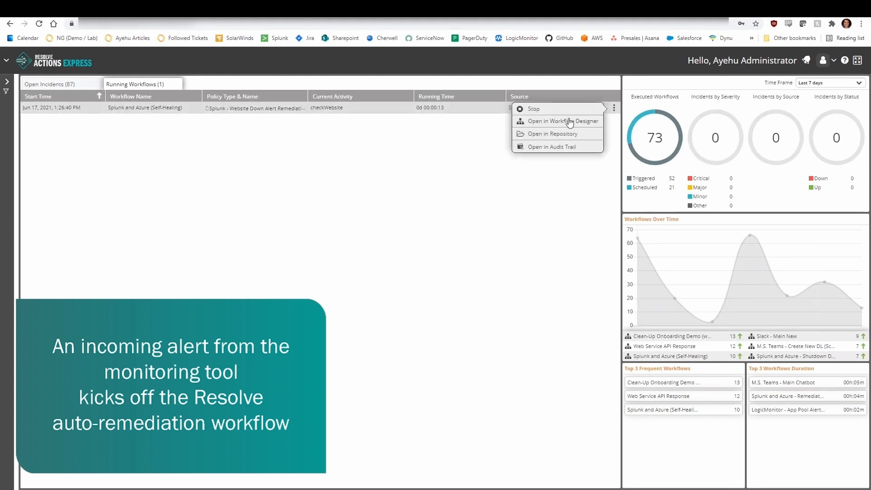
left_click(564, 121)
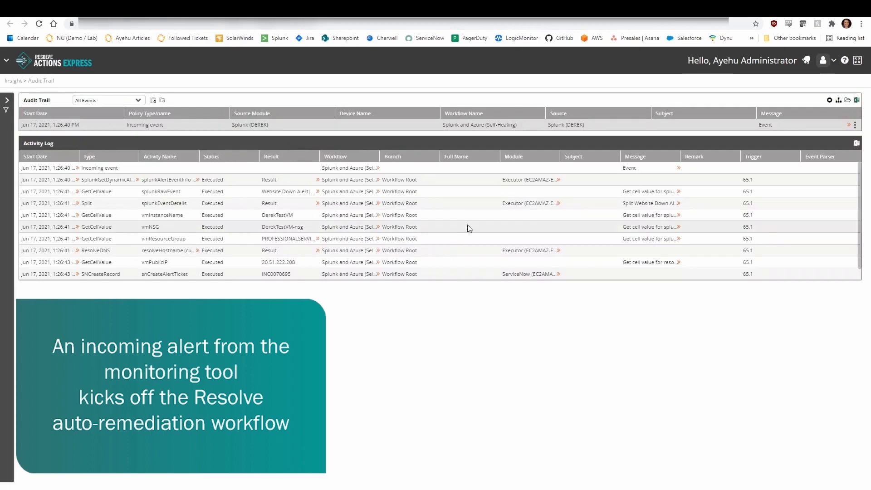
mouse_move(521, 291)
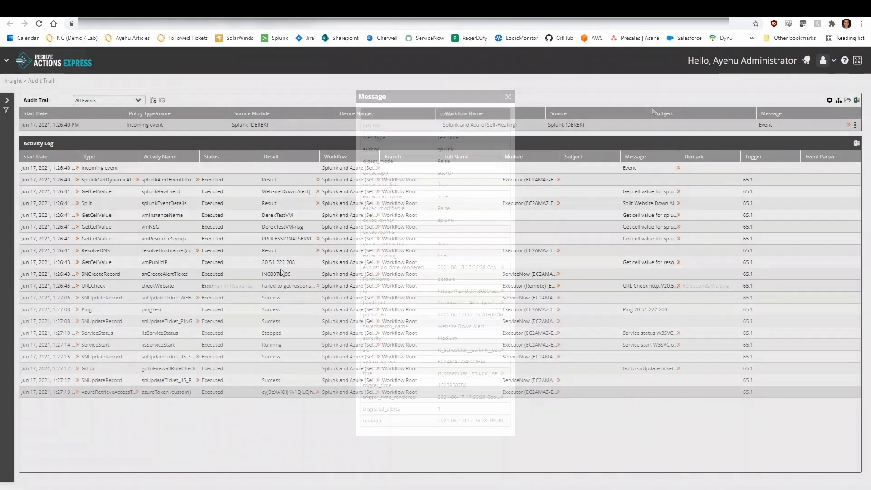
Open ServiceNow incident INC0070695 created by the workflow from the audit trail.
left_click(506, 97)
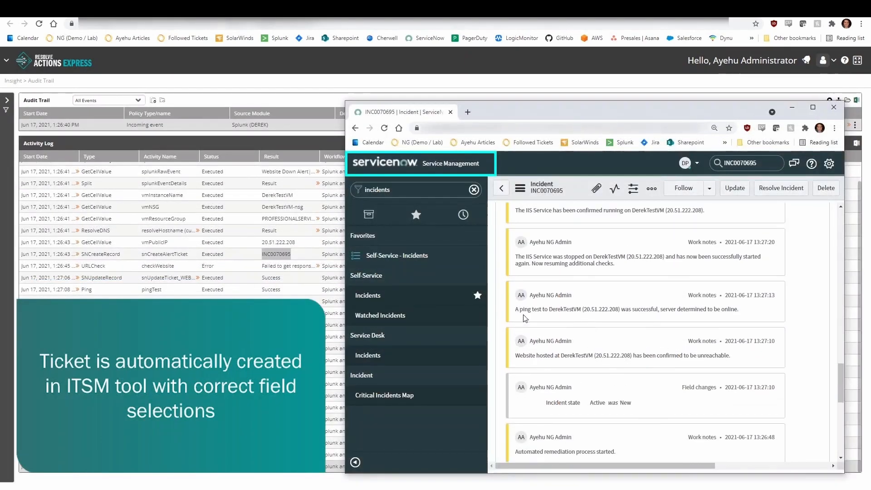
Read the incident's remediation work notes, then show the ResolveDNS activity's settings in Workflow Designer.
double_click(600, 308)
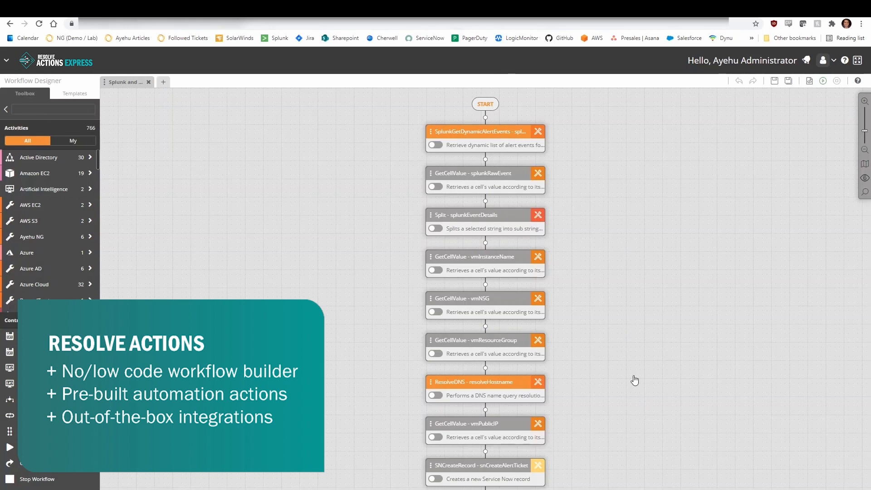
scroll("down", 3)
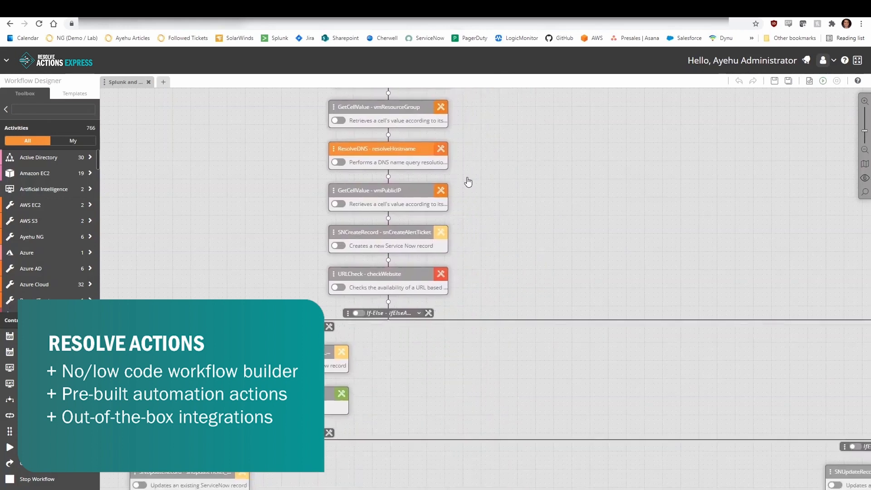
left_click(377, 148)
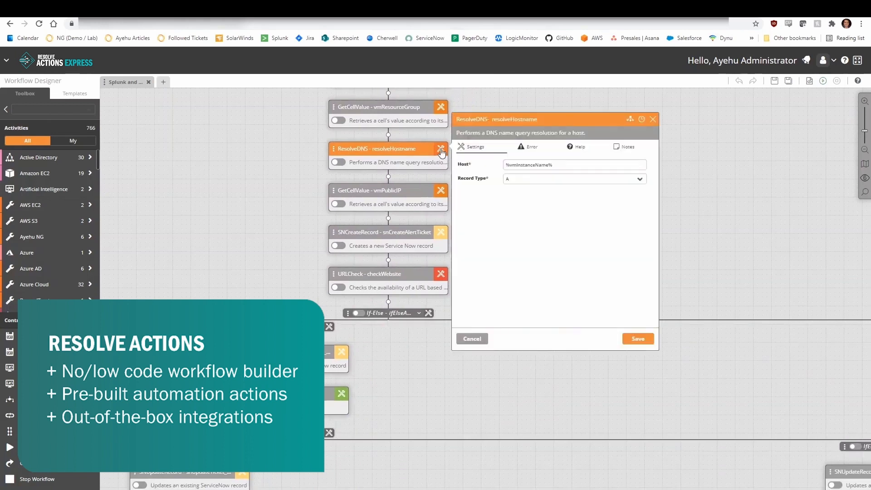
mouse_move(505, 196)
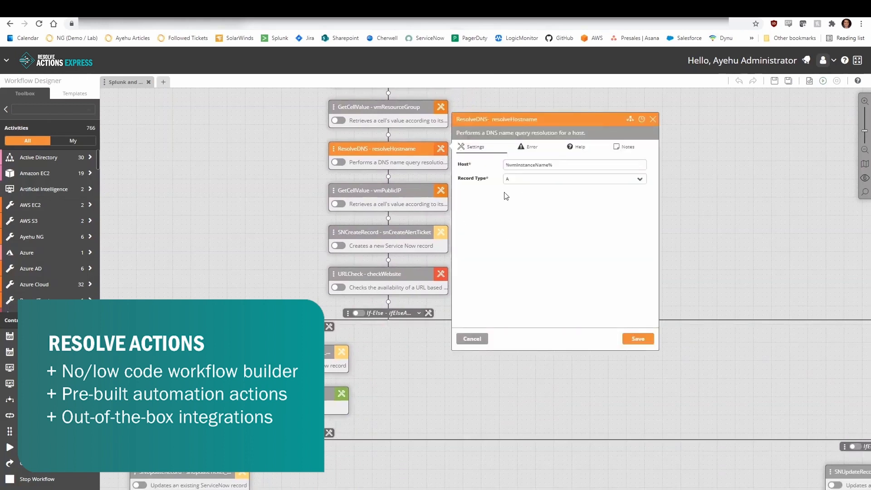